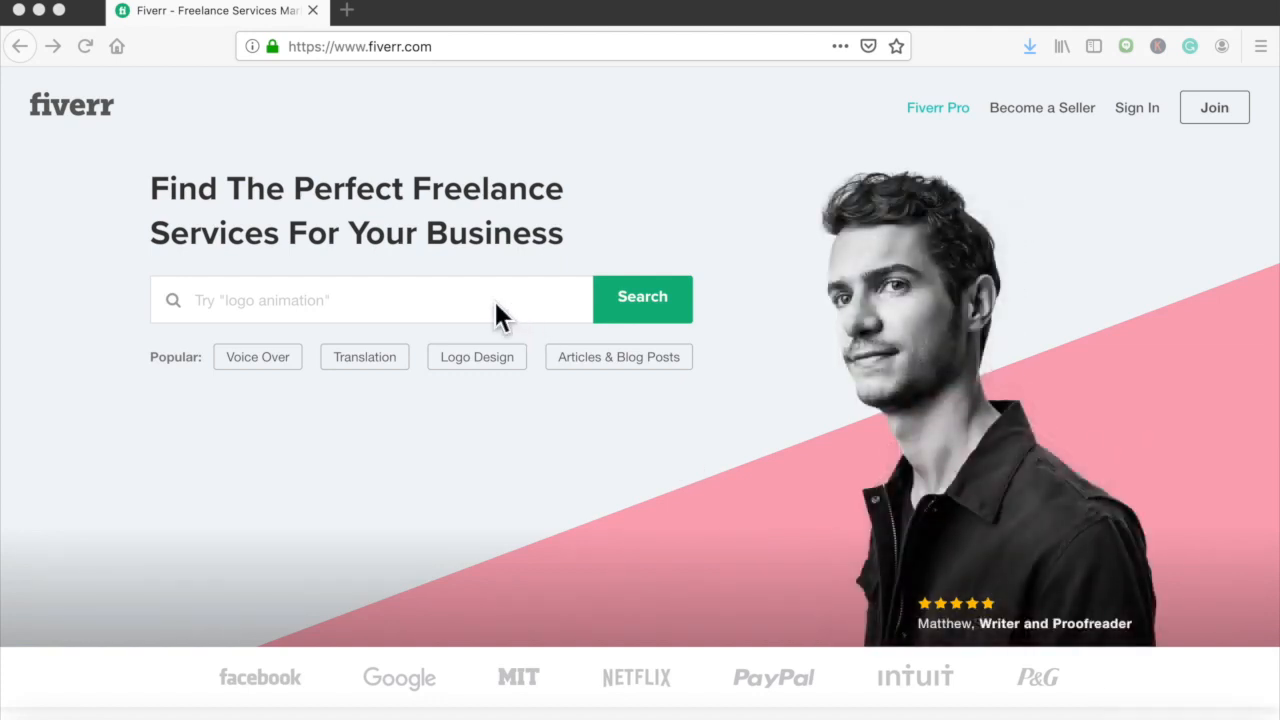
Step: Search Fiverr for 'backlinks', returning about 6,832 gig listings with ratings and prices
{"action": "left_click", "coordinate": [370, 300]}
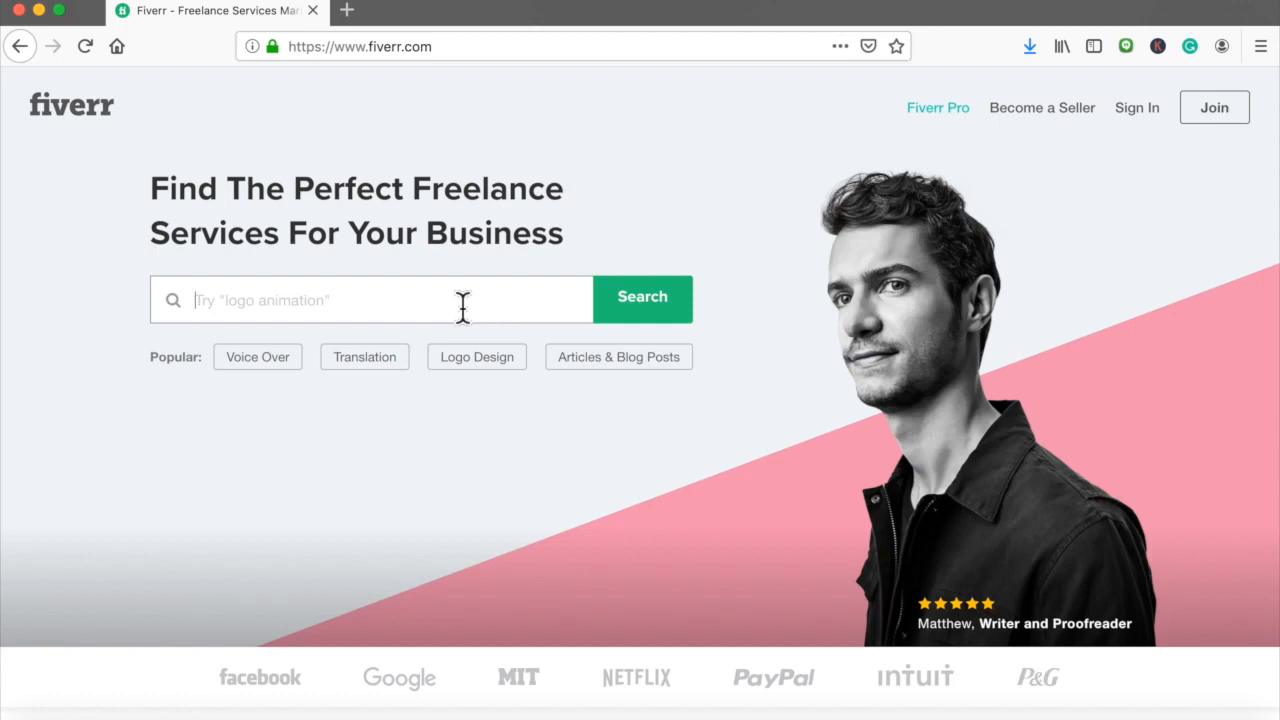
{"action": "type", "text": "backs"}
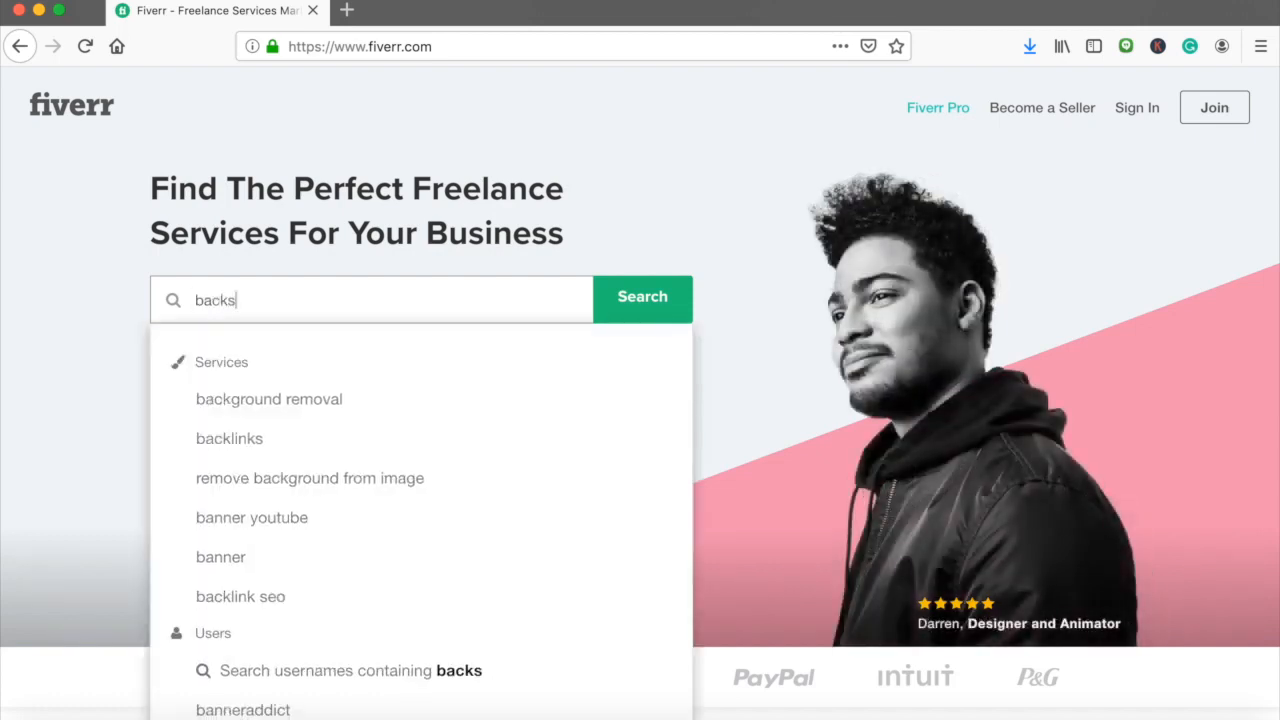
{"action": "key", "text": "Backspace"}
{"action": "type", "text": "link"}
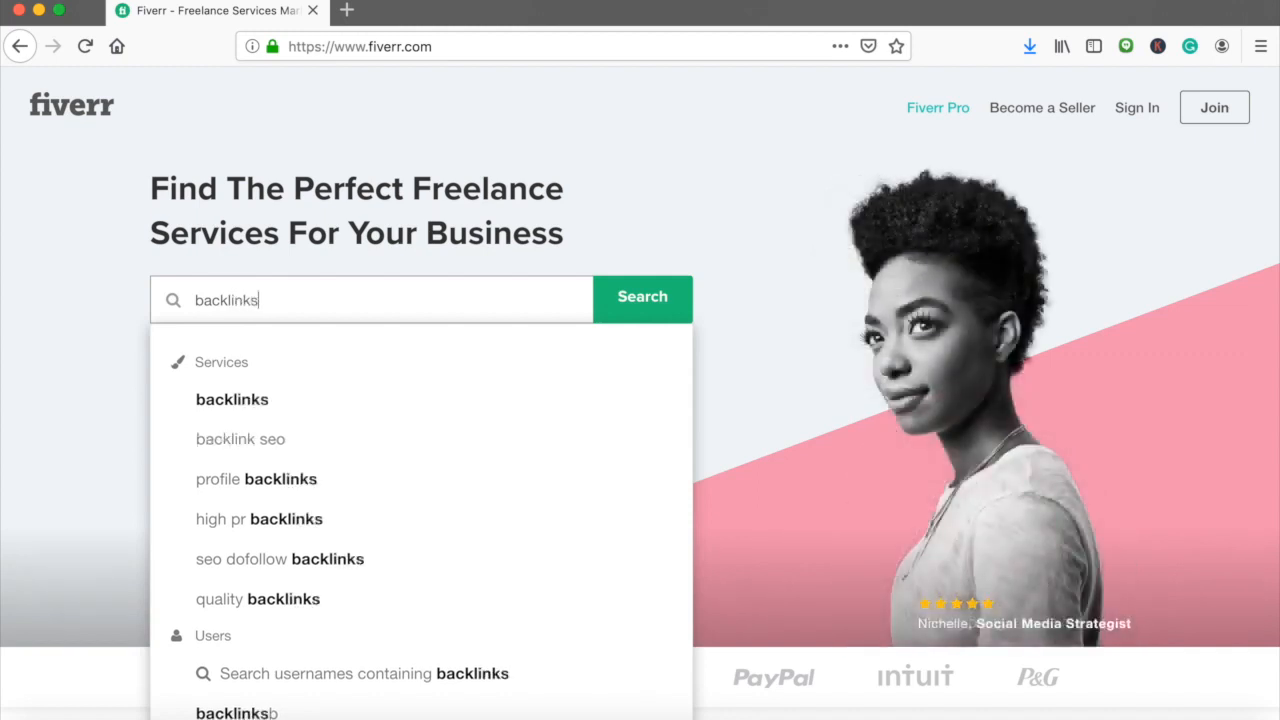
{"action": "left_click", "coordinate": [642, 296]}
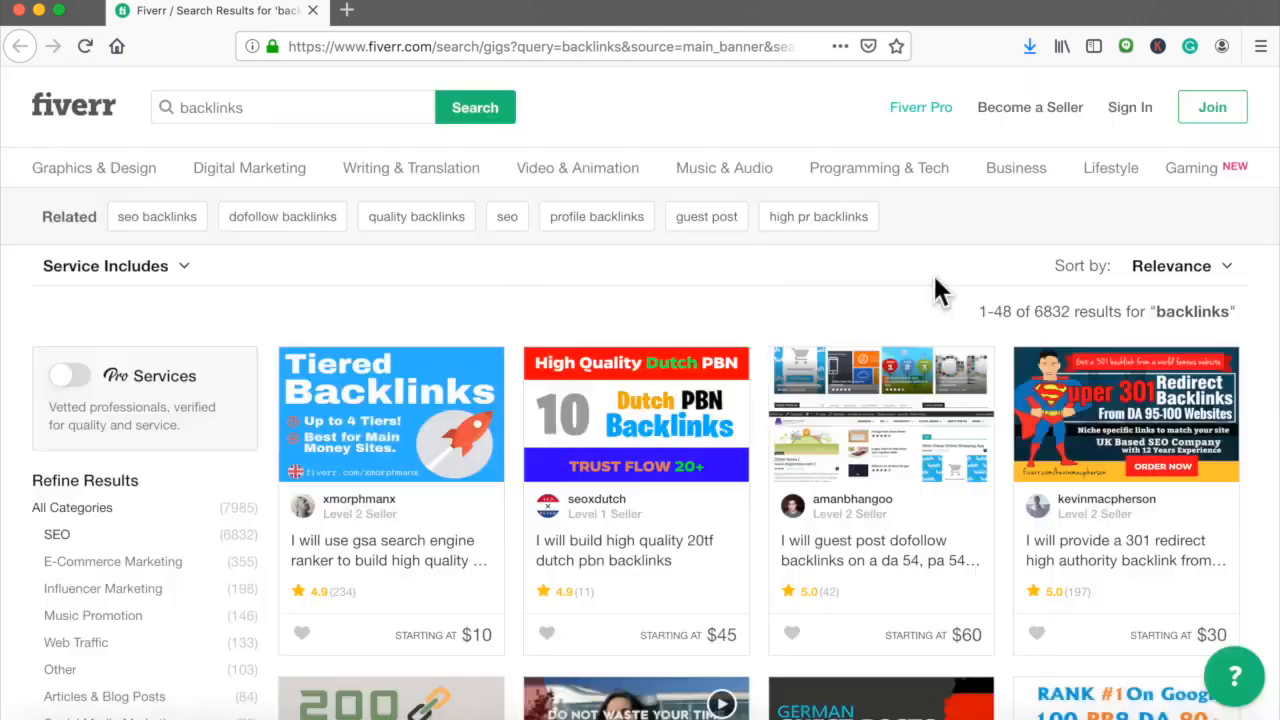
Step: Browse down through the backlinks gig results, comparing sellers, ratings and prices
{"action": "scroll", "scroll_direction": "down", "scroll_amount": 3}
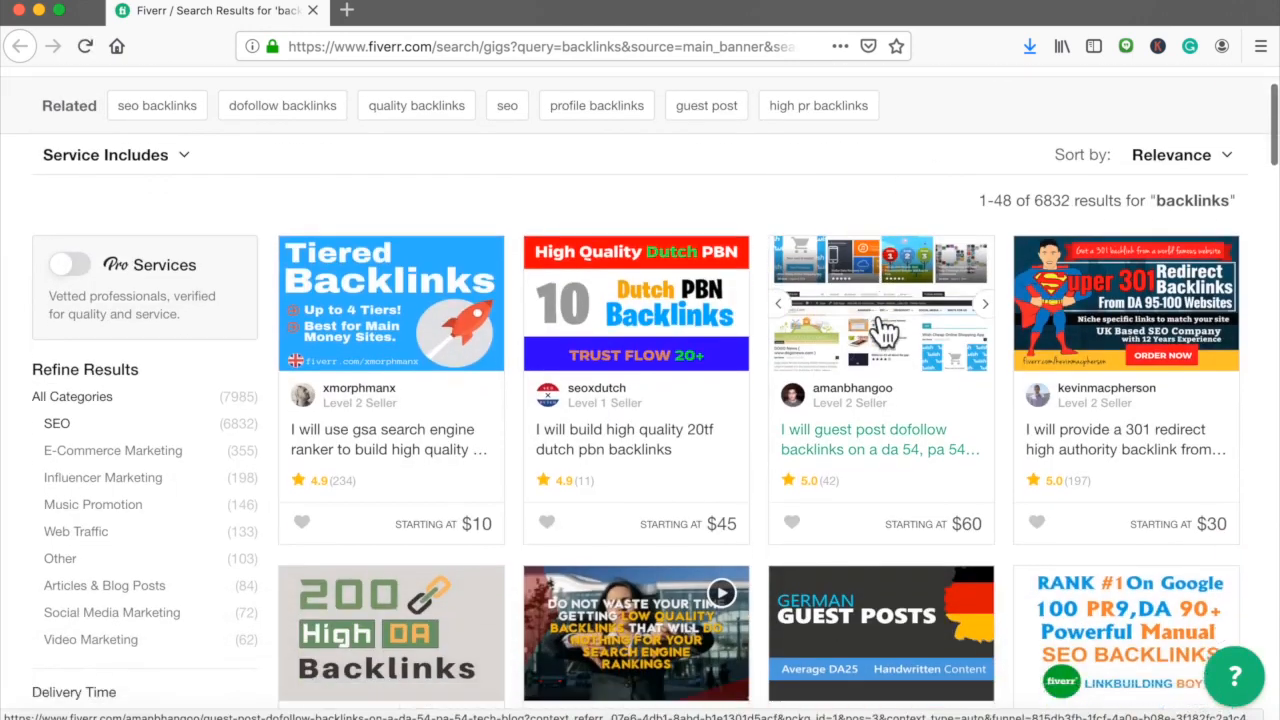
{"action": "scroll", "scroll_direction": "down", "scroll_amount": 3}
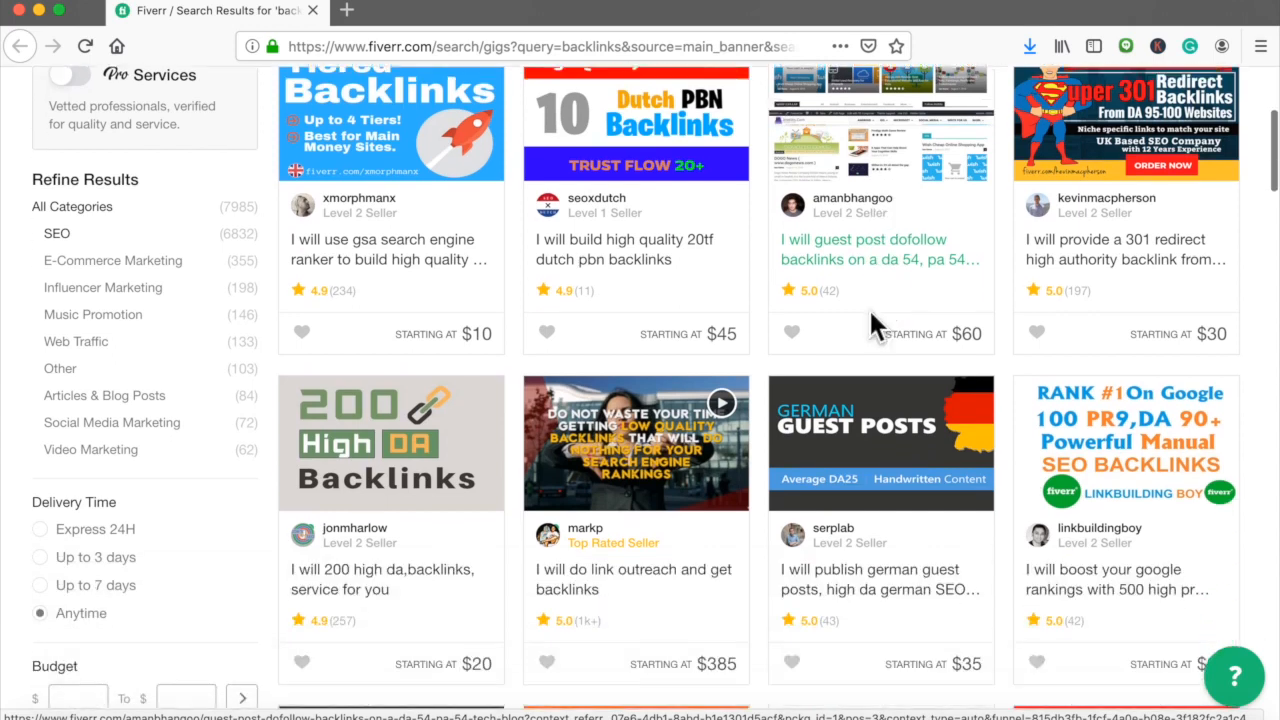
{"action": "scroll", "scroll_direction": "down", "scroll_amount": 3}
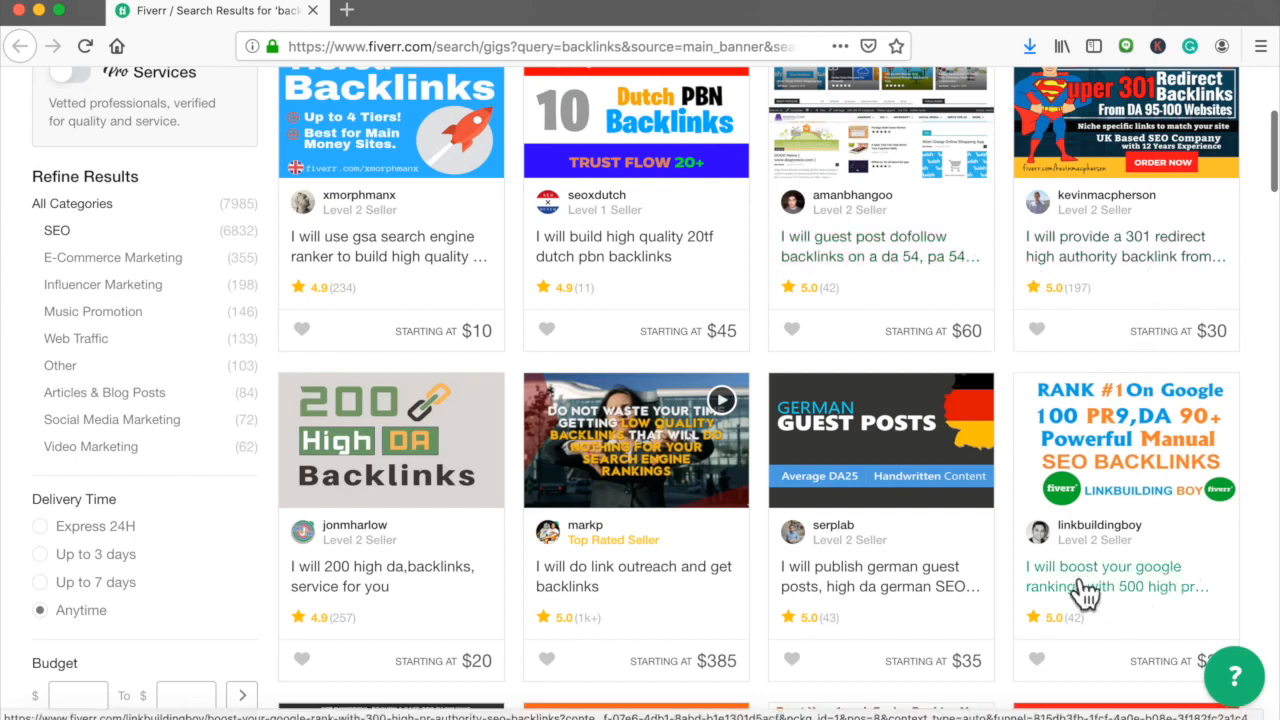
{"action": "scroll", "scroll_direction": "down", "scroll_amount": 3}
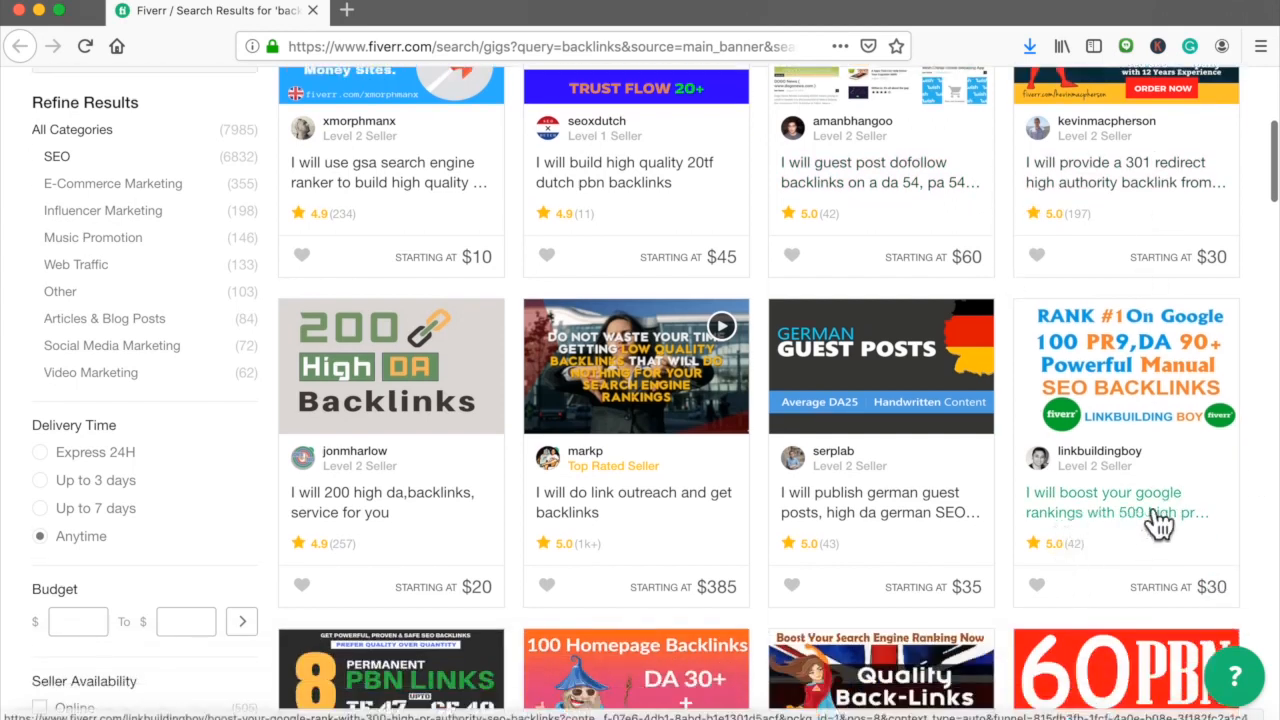
{"action": "mouse_move", "coordinate": [1130, 512]}
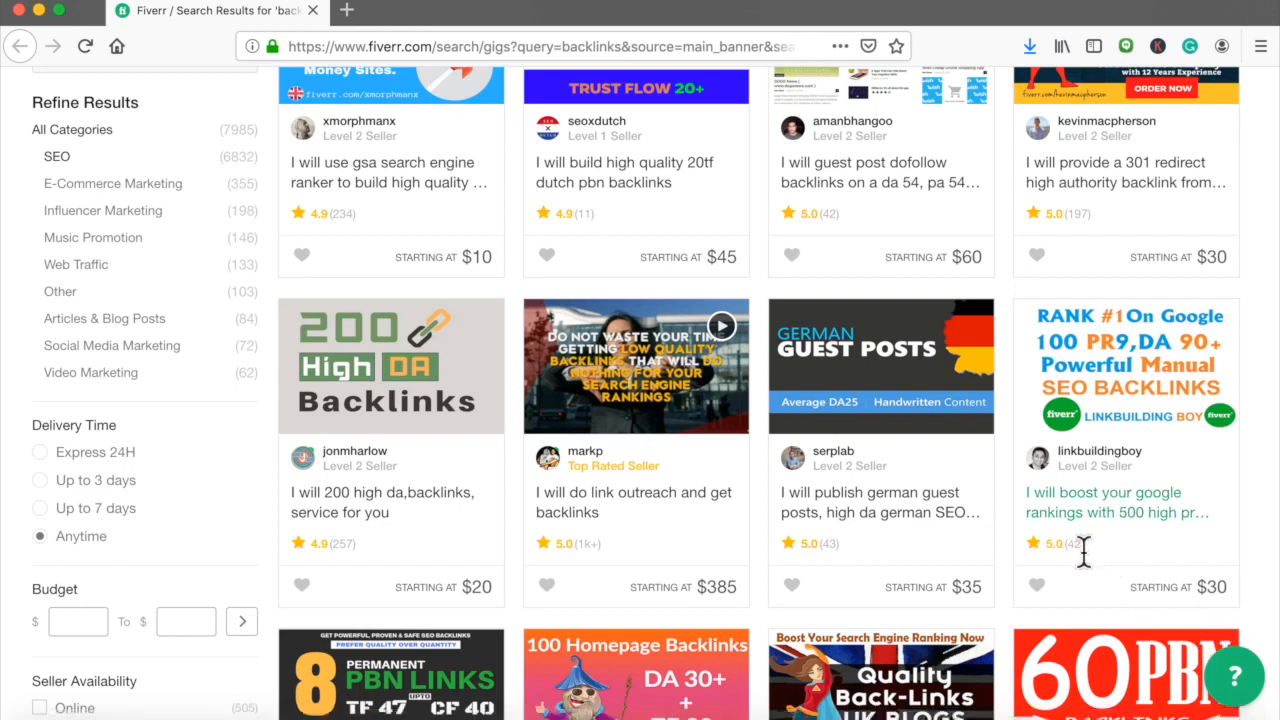
{"action": "mouse_move", "coordinate": [1082, 552]}
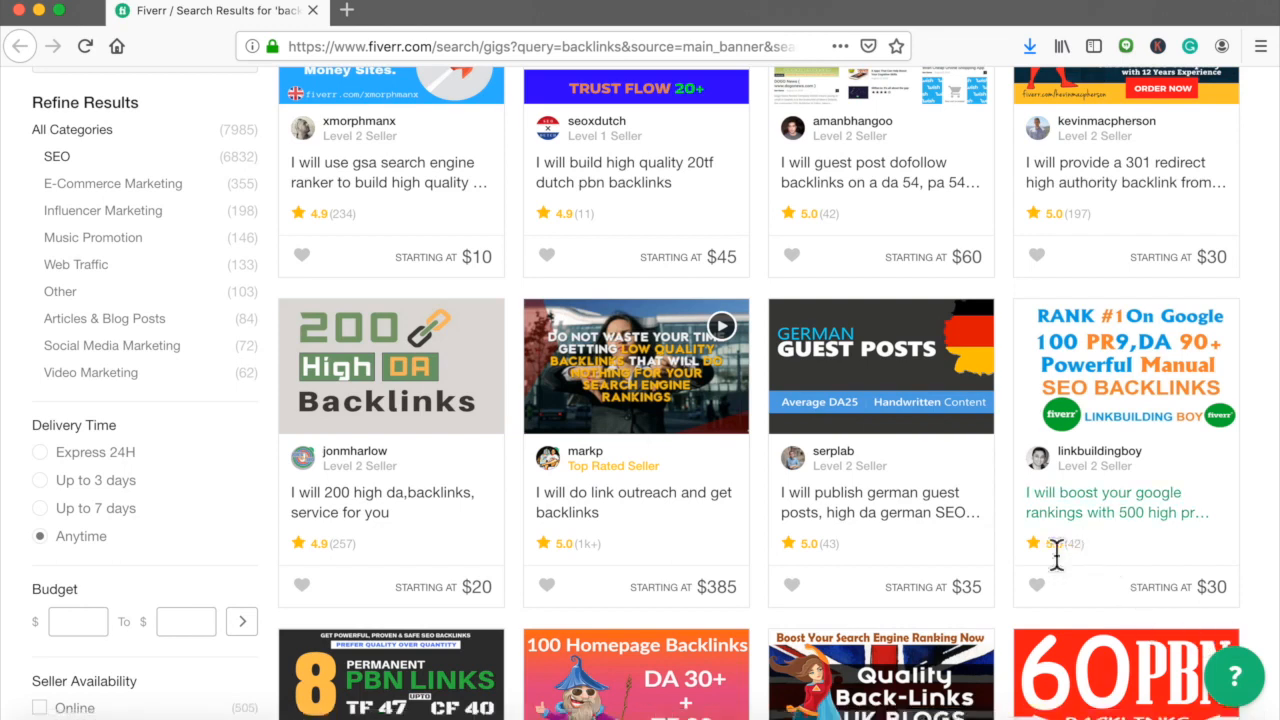
{"action": "scroll", "scroll_direction": "down", "scroll_amount": 3}
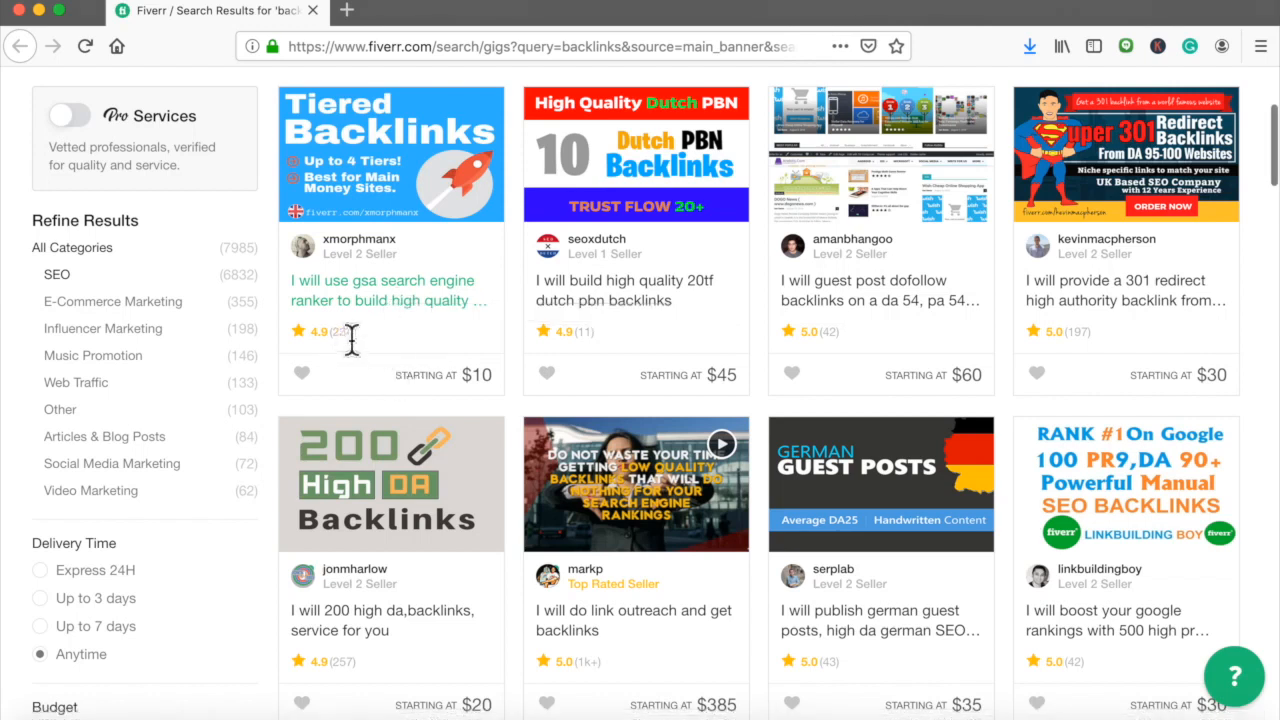
{"action": "mouse_move", "coordinate": [388, 360]}
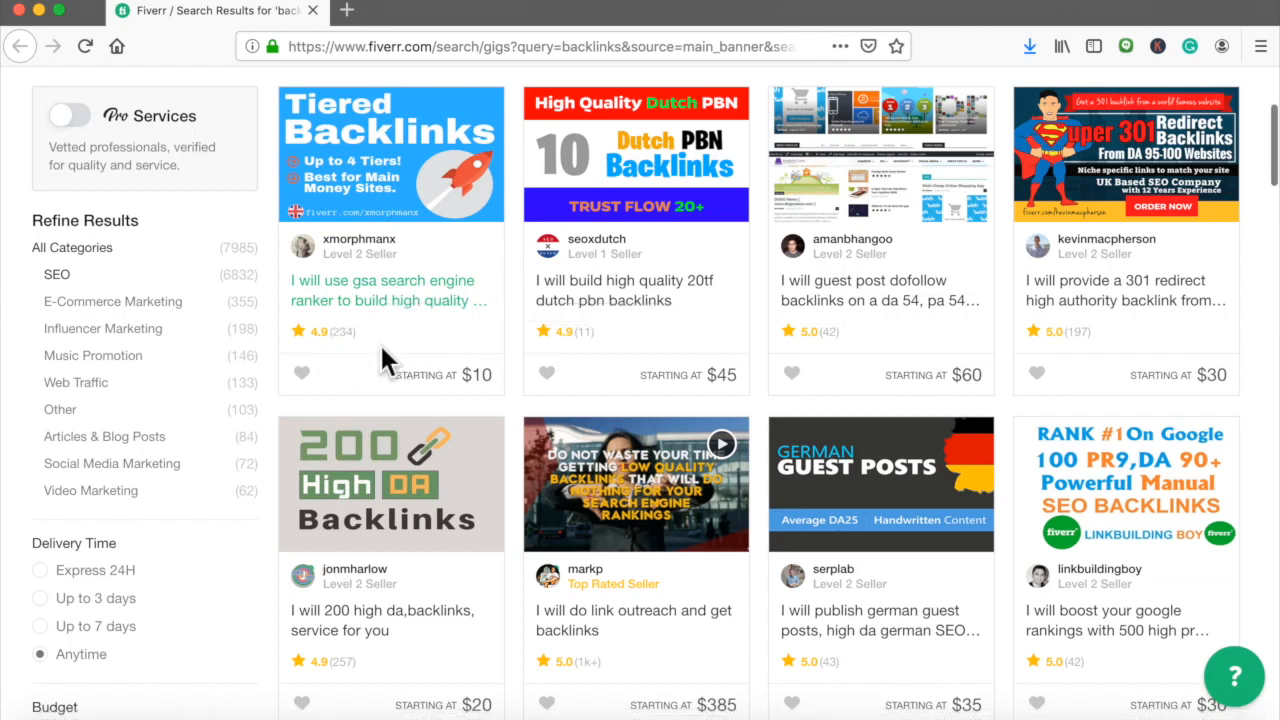
{"action": "scroll", "scroll_direction": "down", "scroll_amount": 3}
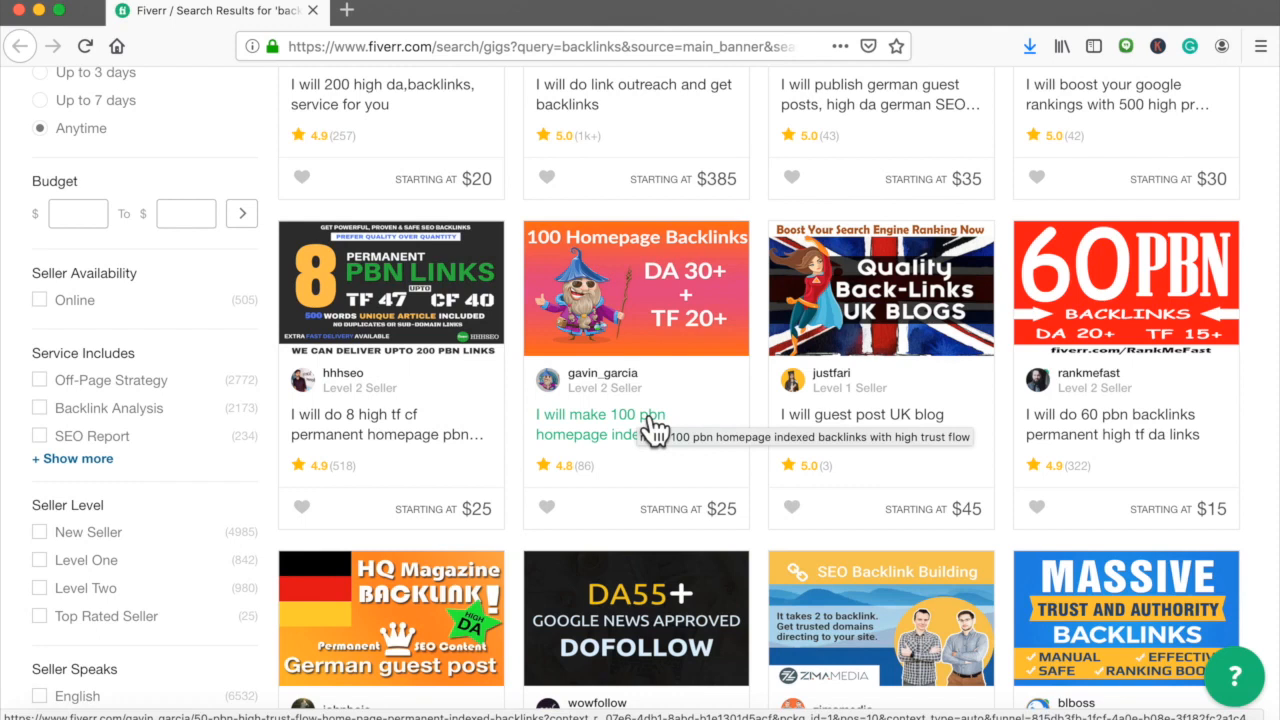
{"action": "scroll", "scroll_direction": "down", "scroll_amount": 3}
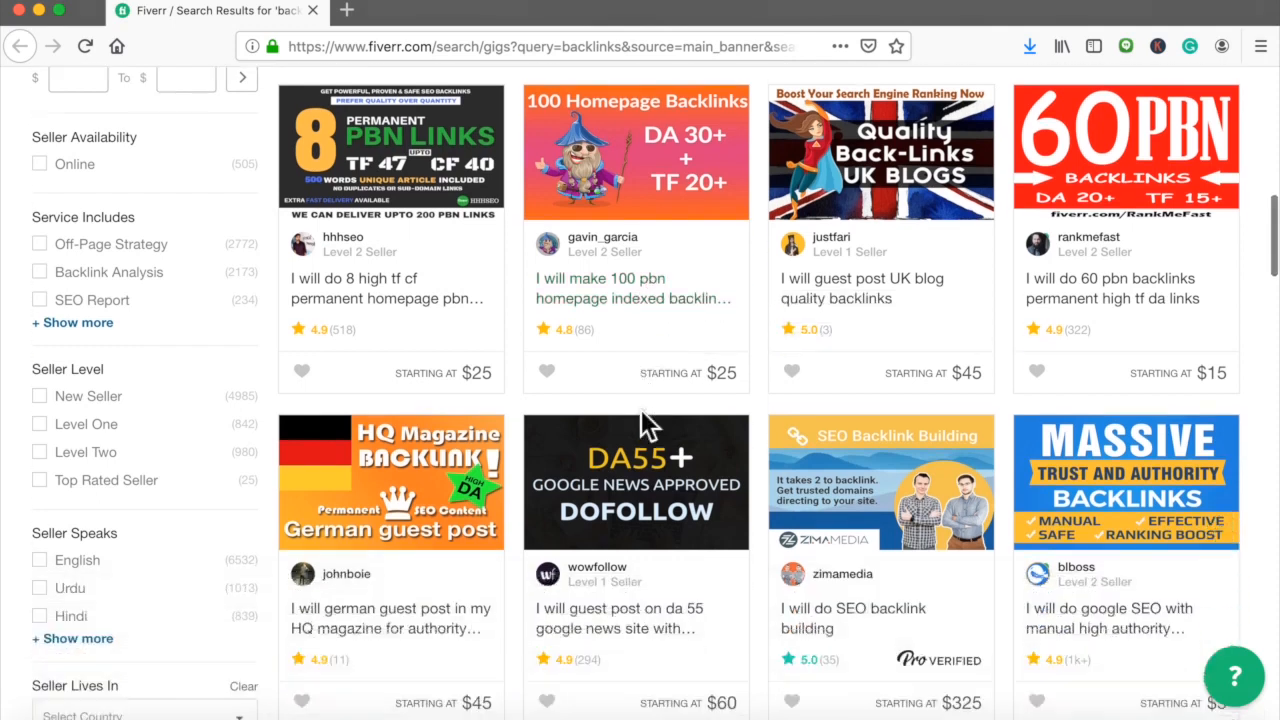
{"action": "mouse_move", "coordinate": [1100, 298]}
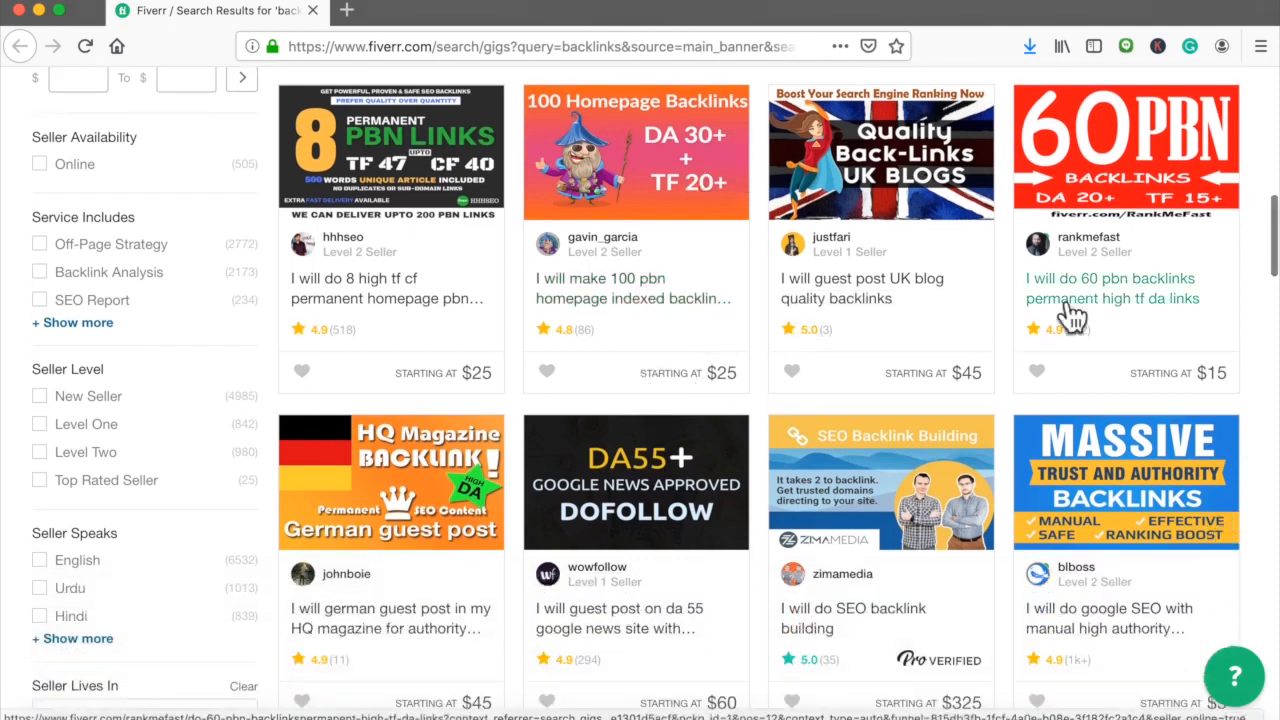
{"action": "mouse_move", "coordinate": [1112, 298]}
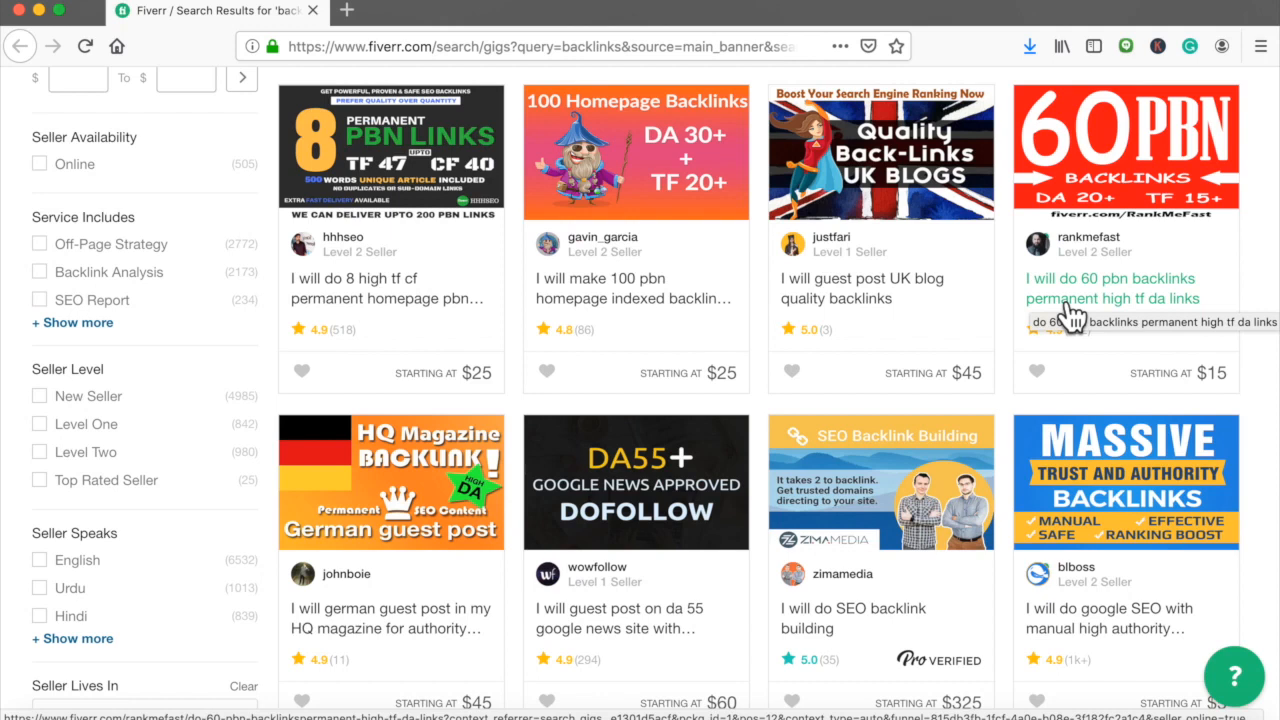
Step: Choose linkbuildingboy's gig offering Google rankings with 500 high PR backlinks, Basic at $30
{"action": "scroll", "scroll_direction": "down", "scroll_amount": 3}
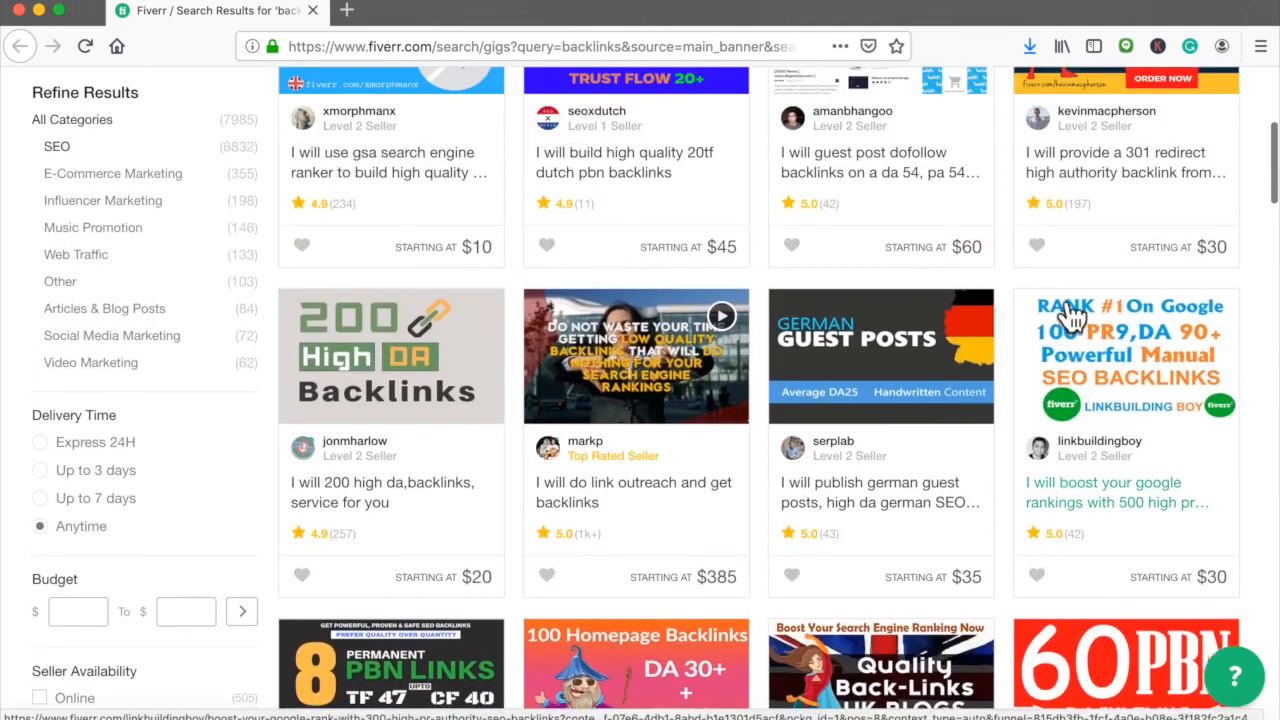
{"action": "scroll", "scroll_direction": "down", "scroll_amount": 3}
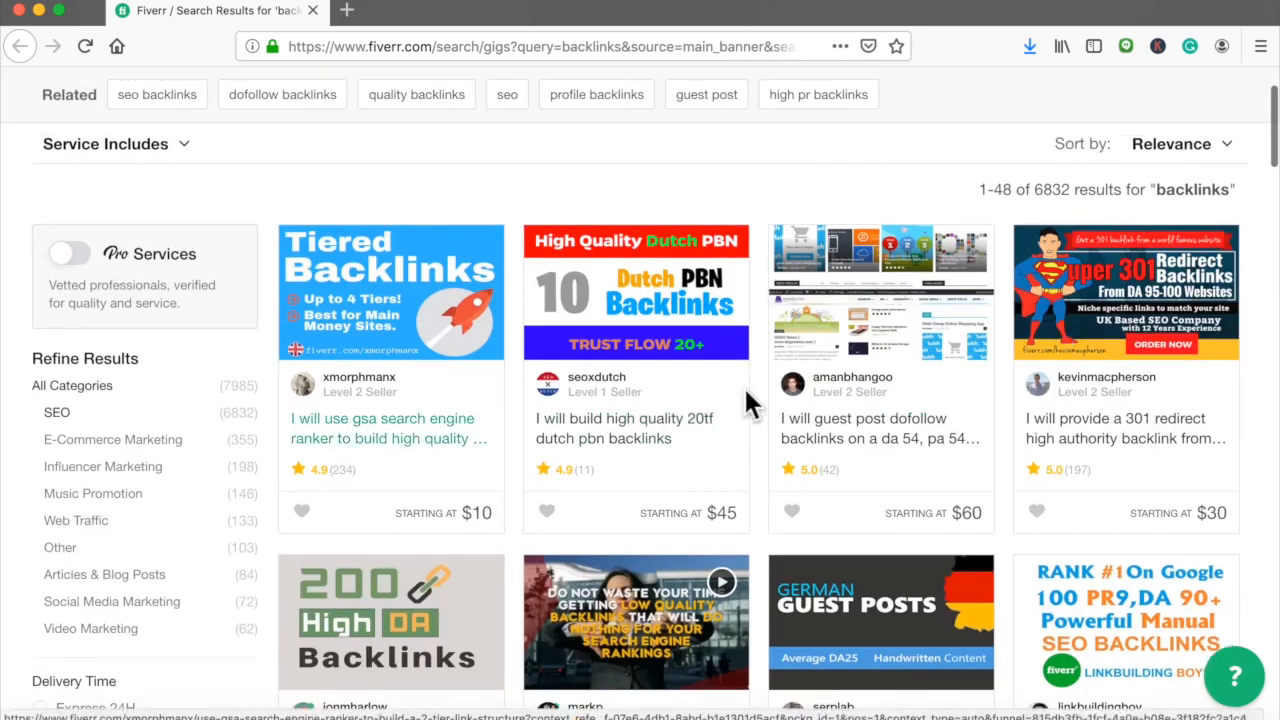
{"action": "scroll", "scroll_direction": "down", "scroll_amount": 3}
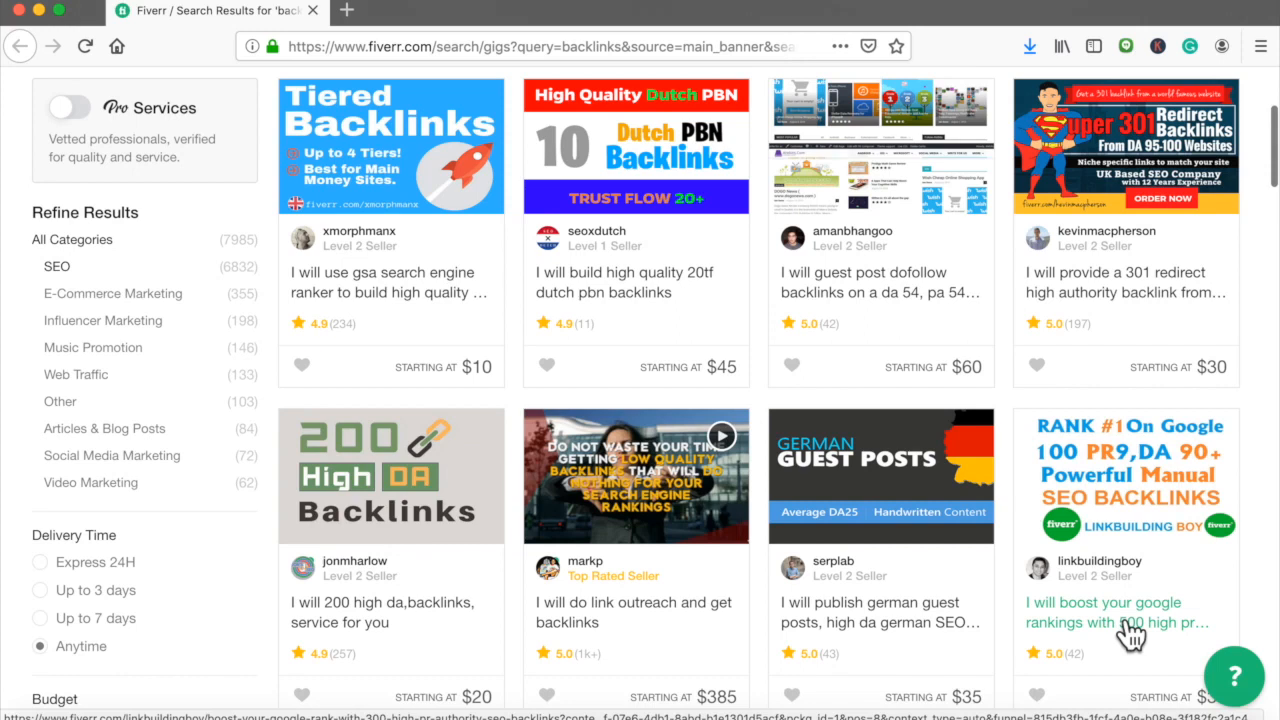
{"action": "left_click", "coordinate": [1104, 612]}
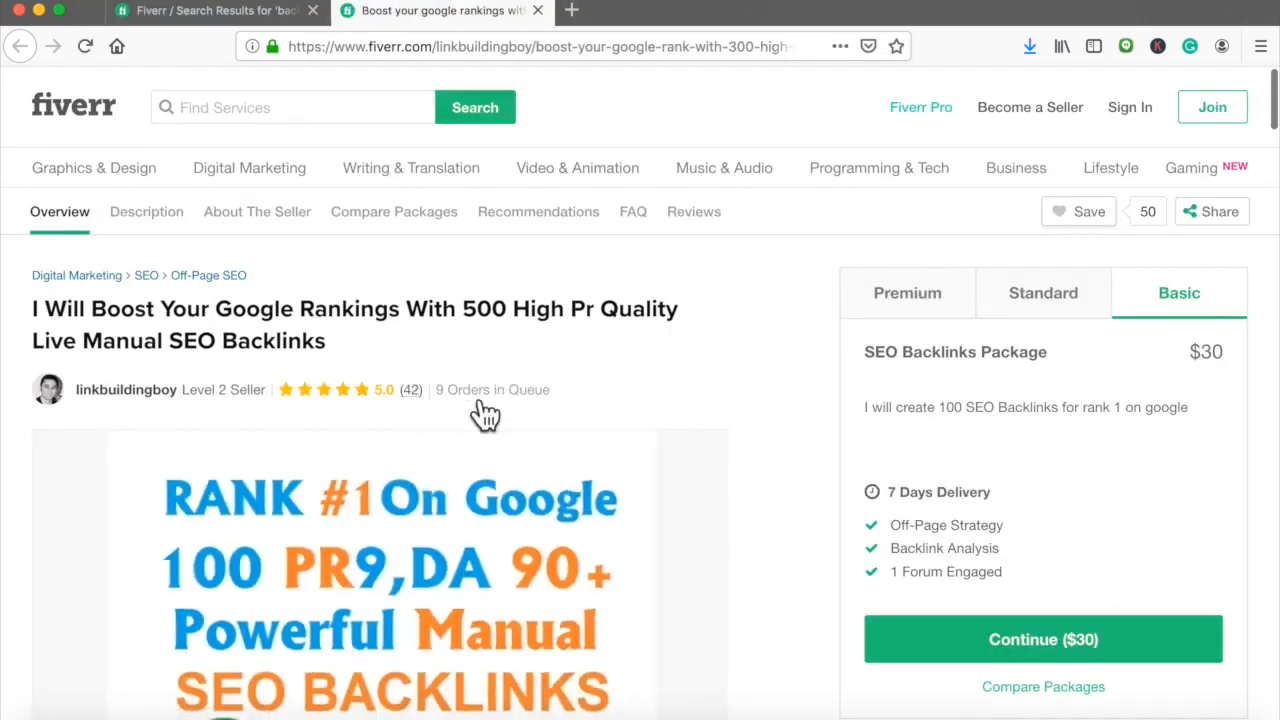
Step: Review the gig description, About The Seller section and jump to the customer Reviews
{"action": "scroll", "scroll_direction": "down", "scroll_amount": 3}
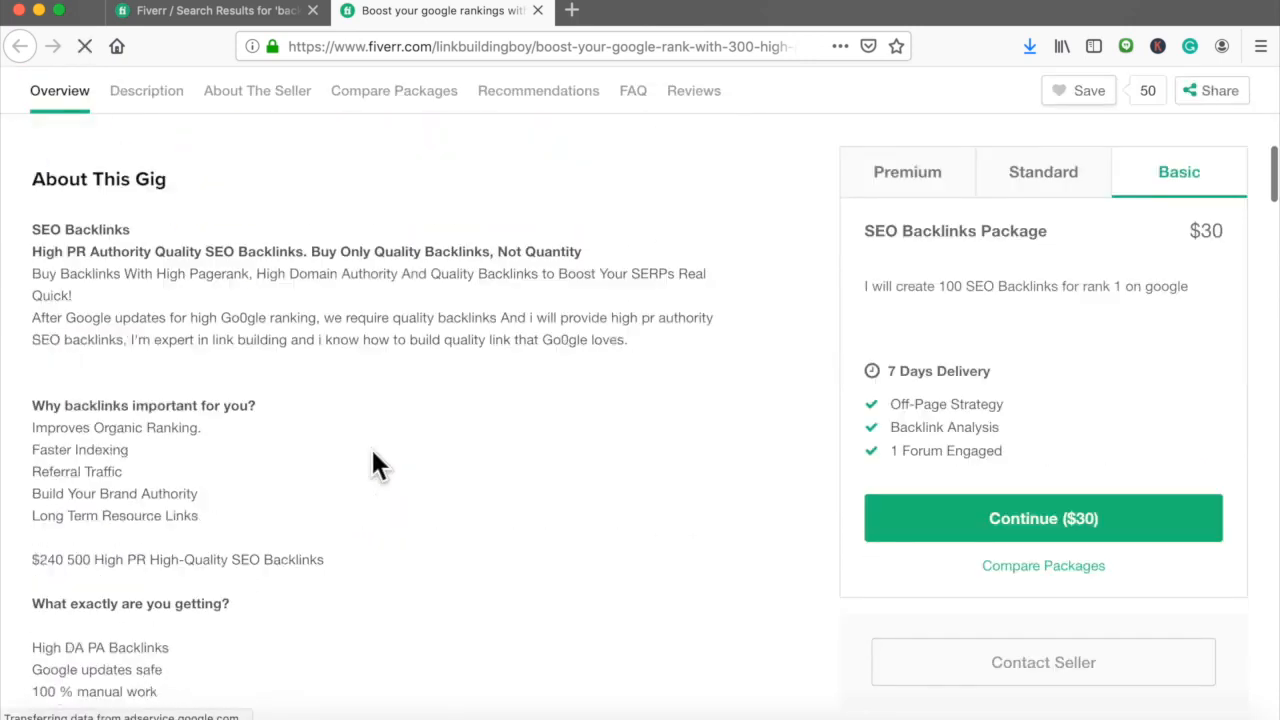
{"action": "left_click", "coordinate": [256, 90]}
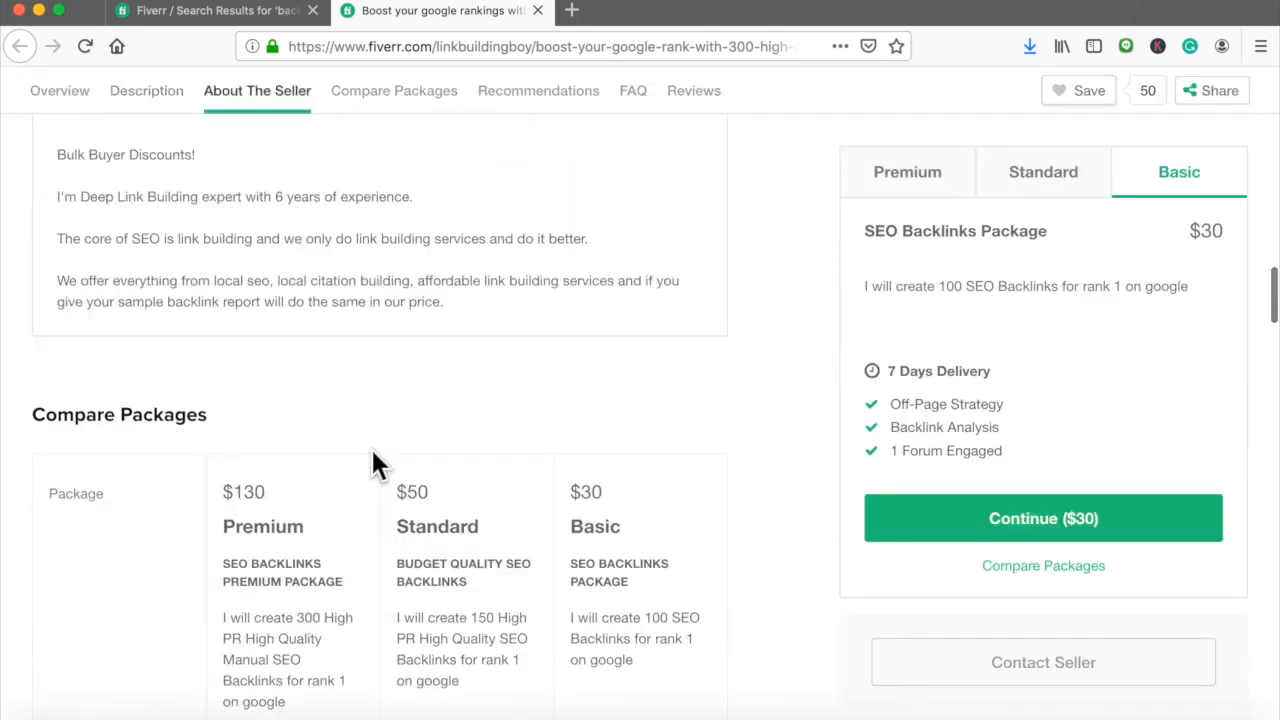
{"action": "scroll", "scroll_direction": "up", "scroll_amount": 3}
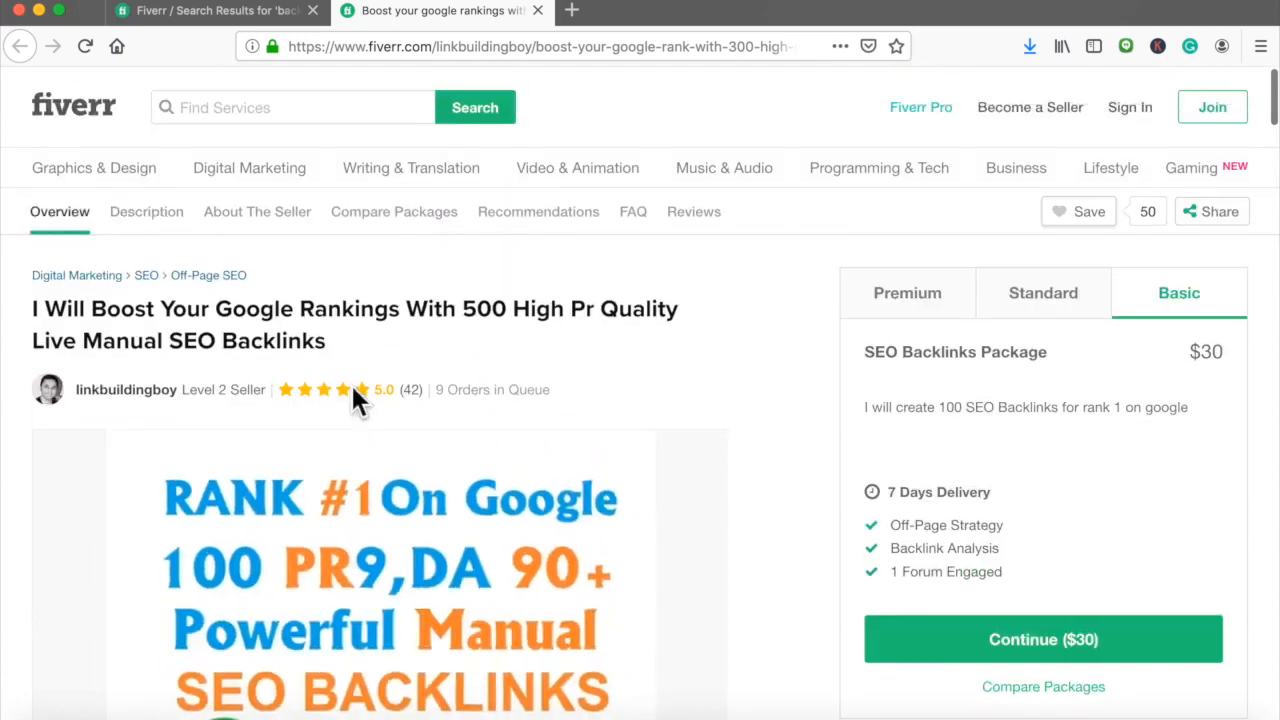
{"action": "left_click", "coordinate": [692, 212]}
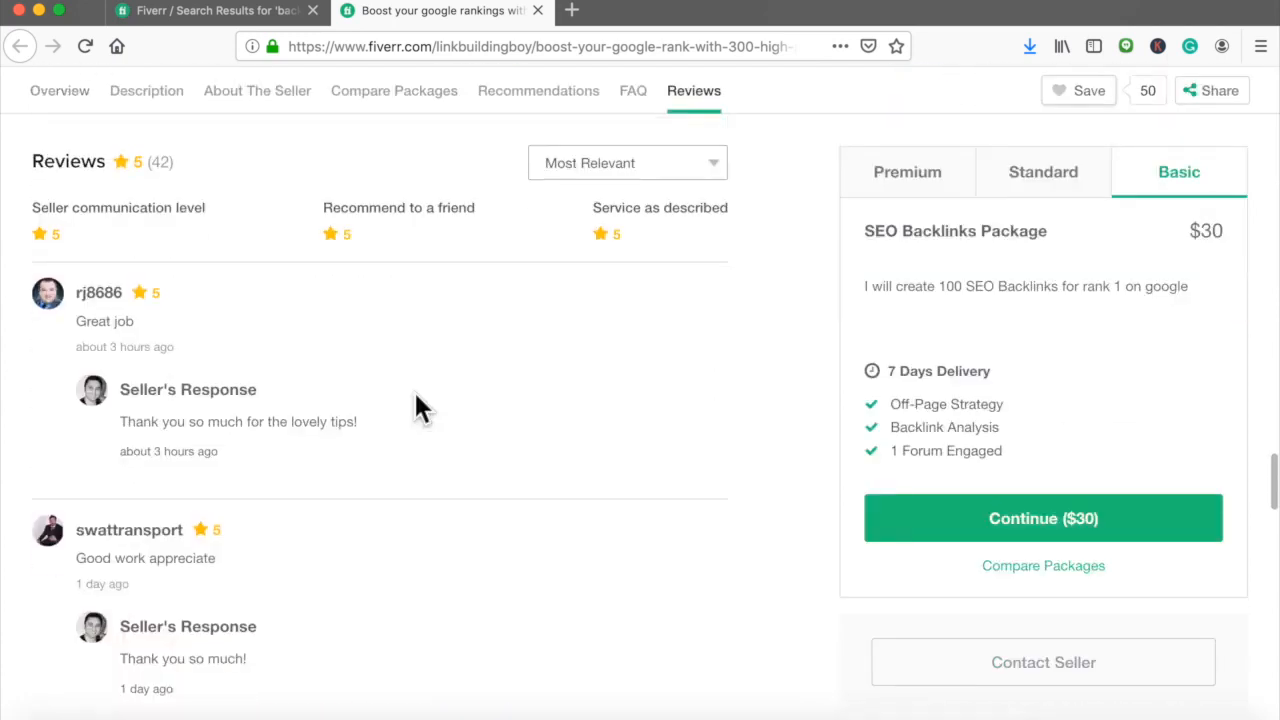
Step: Read through the reviews and Compare Packages, then leave the gig page for the search results
{"action": "scroll", "scroll_direction": "down", "scroll_amount": 3}
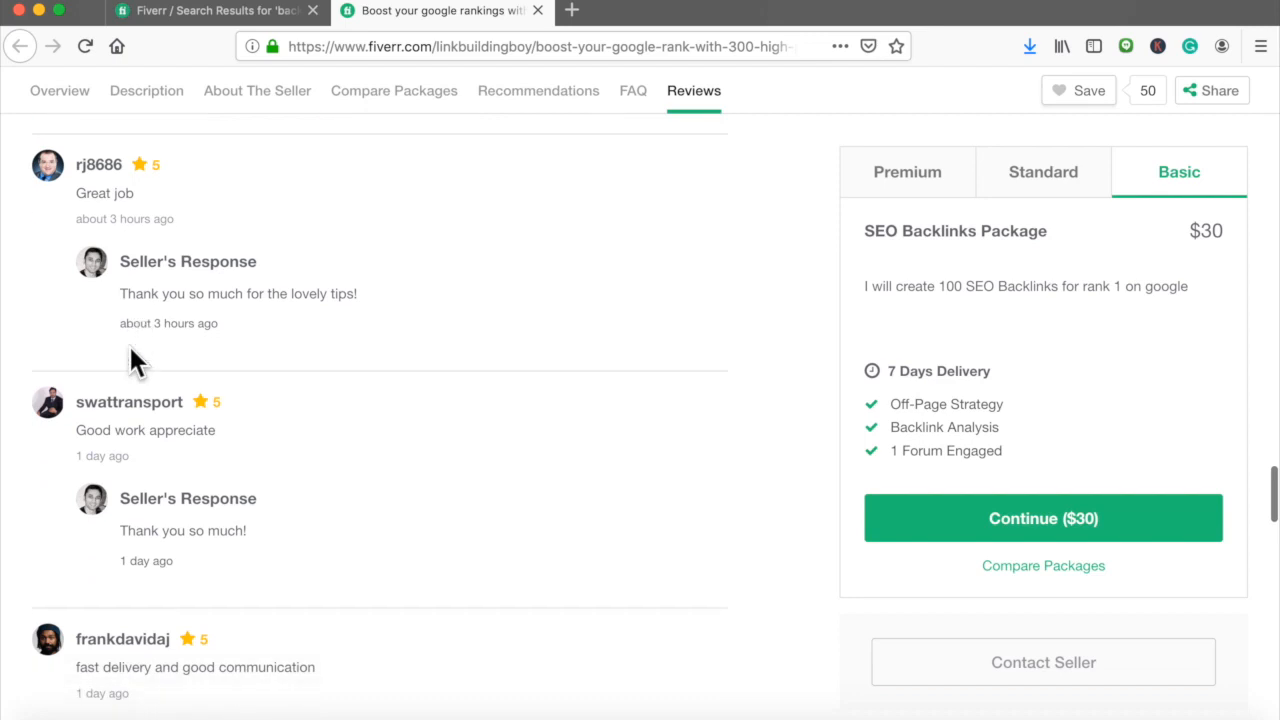
{"action": "scroll", "scroll_direction": "down", "scroll_amount": 3}
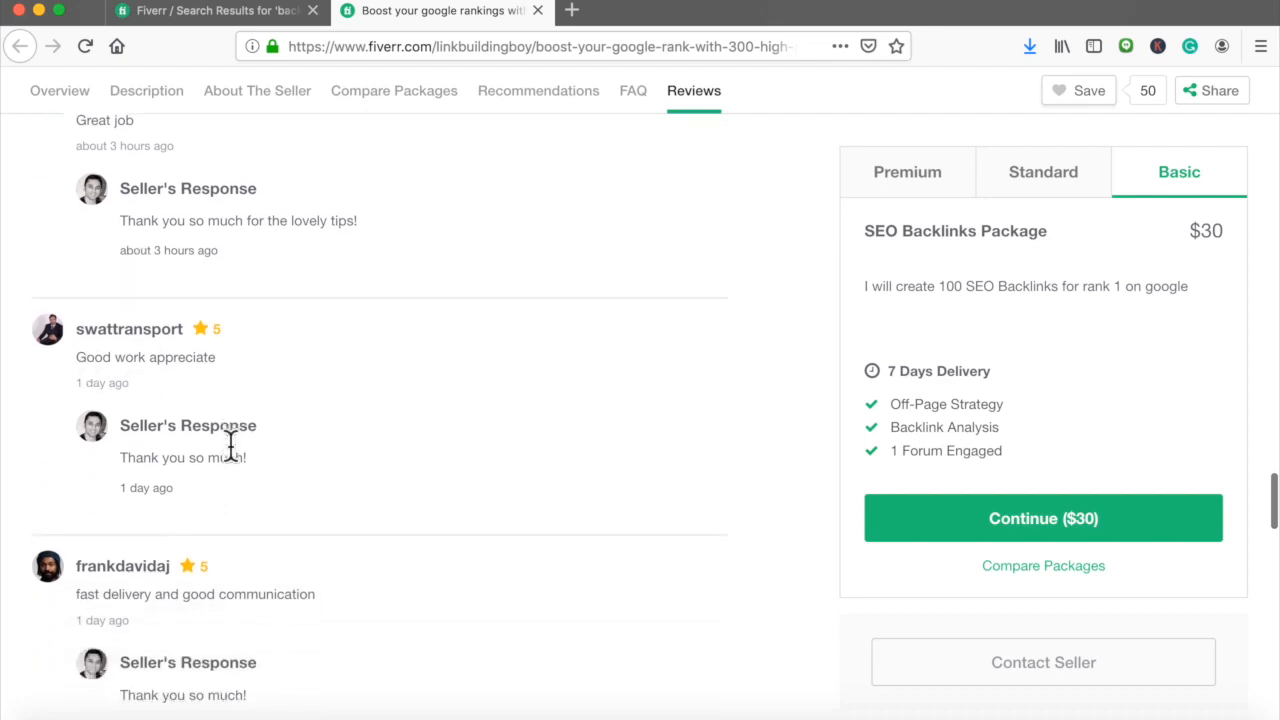
{"action": "scroll", "scroll_direction": "down", "scroll_amount": 3}
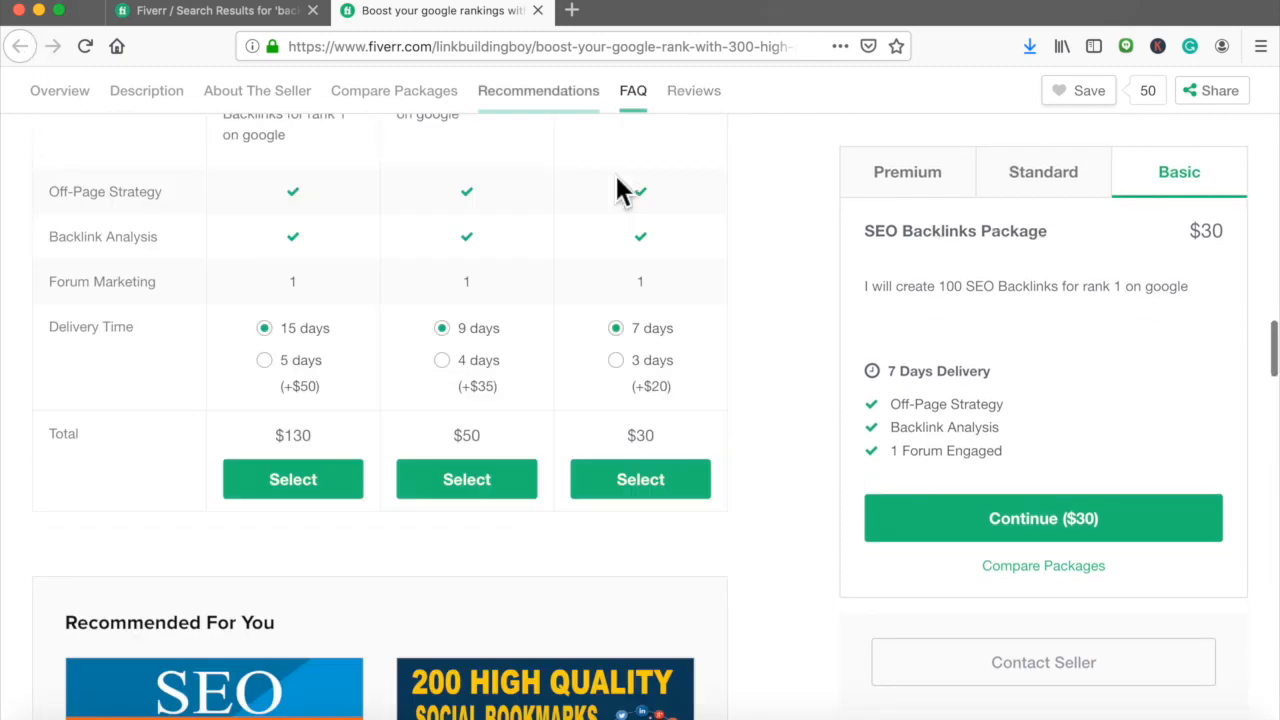
{"action": "left_click", "coordinate": [256, 90]}
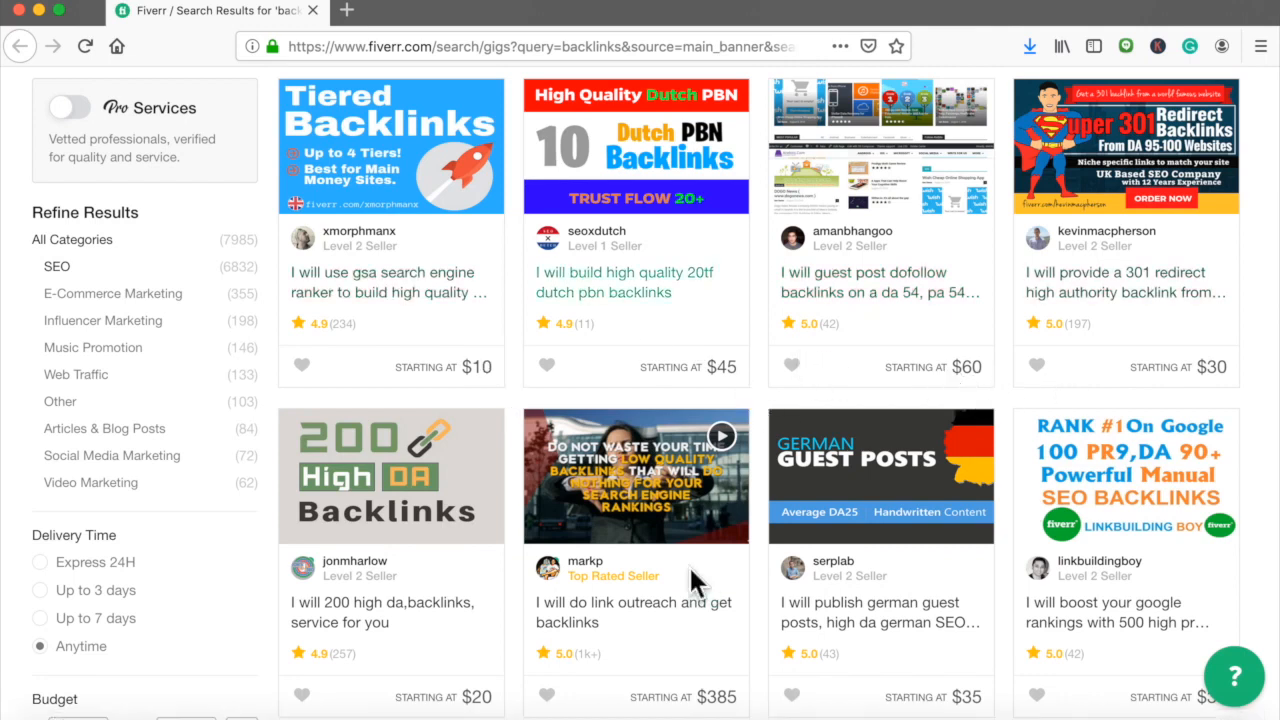
{"action": "scroll", "scroll_direction": "down", "scroll_amount": 3}
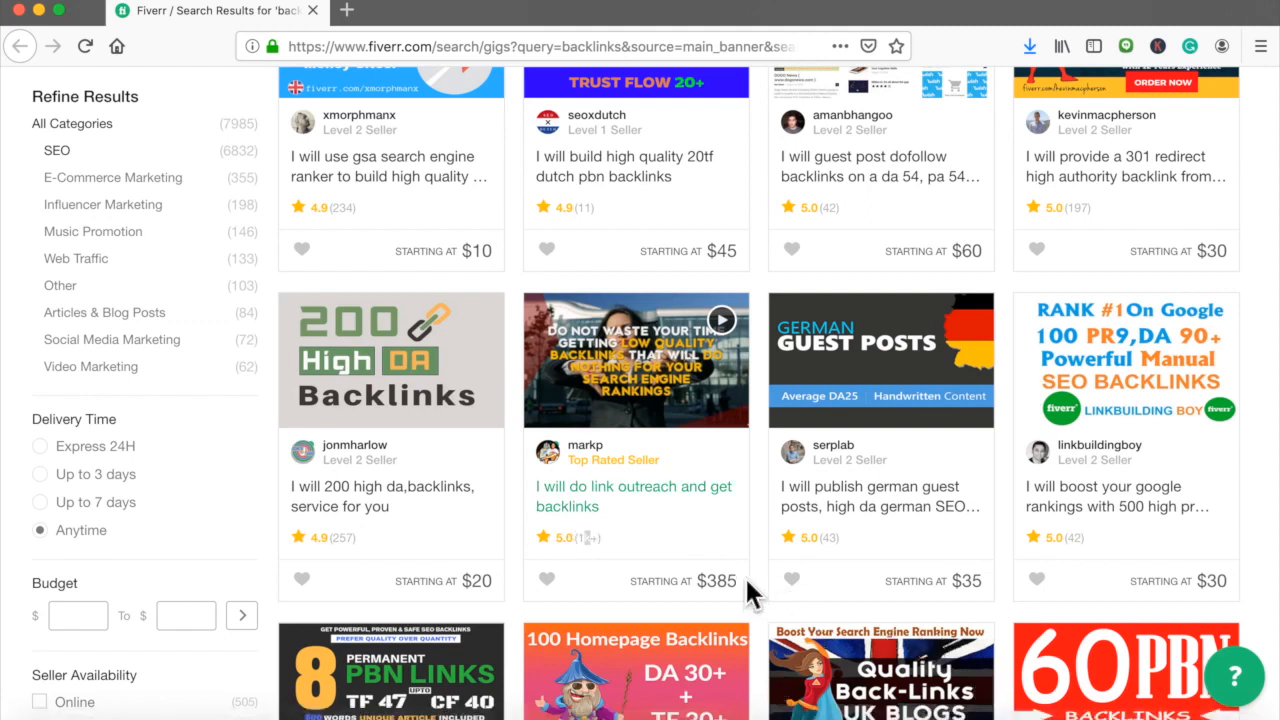
{"action": "mouse_move", "coordinate": [730, 564]}
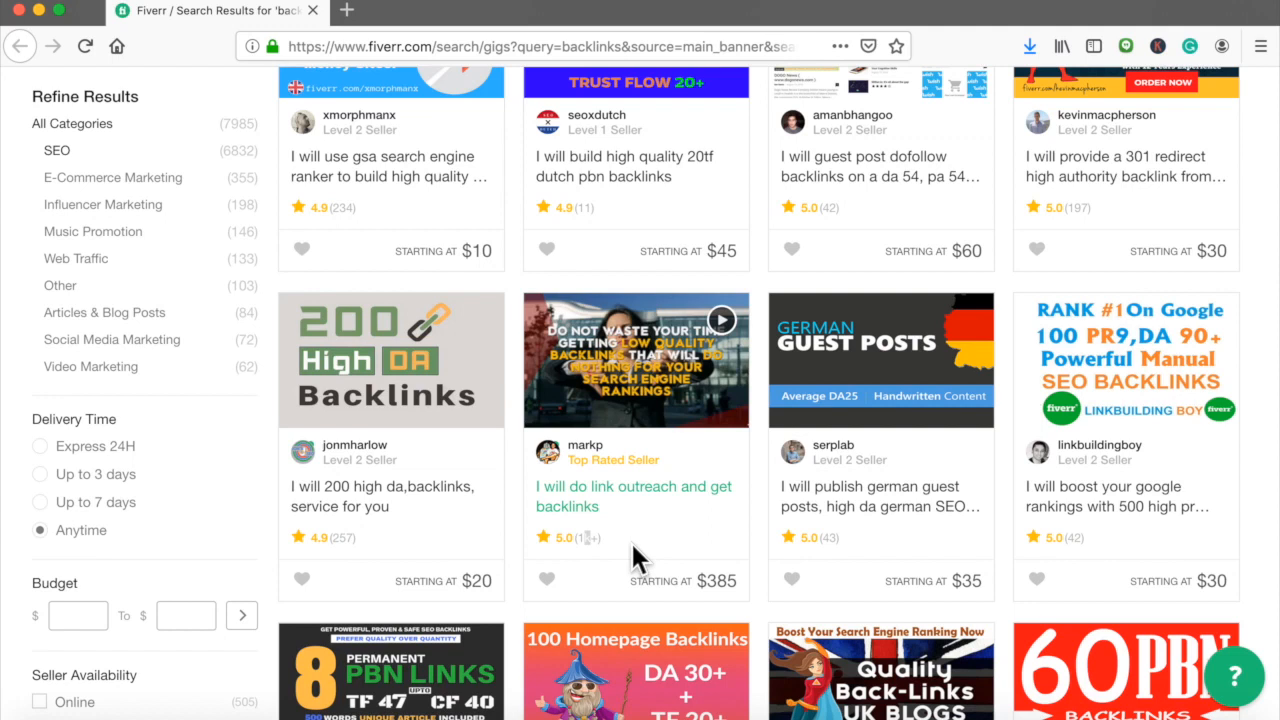
{"action": "scroll", "scroll_direction": "down", "scroll_amount": 3}
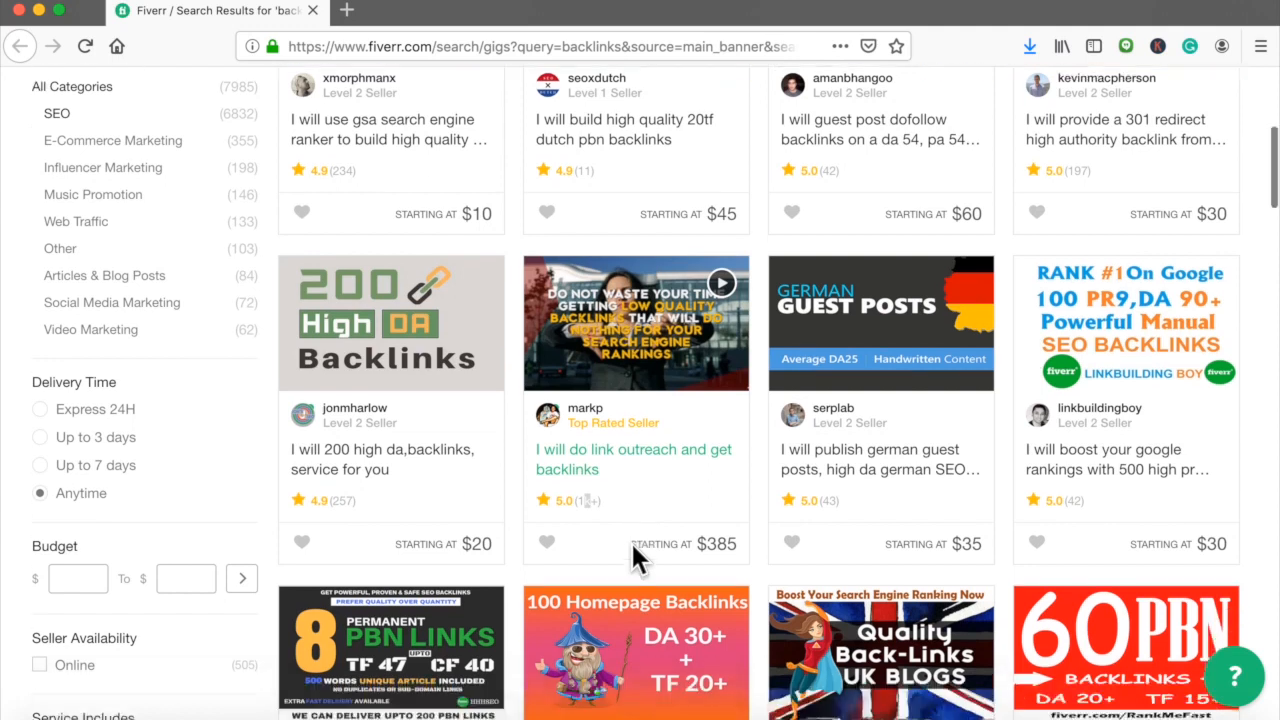
{"action": "mouse_move", "coordinate": [620, 410]}
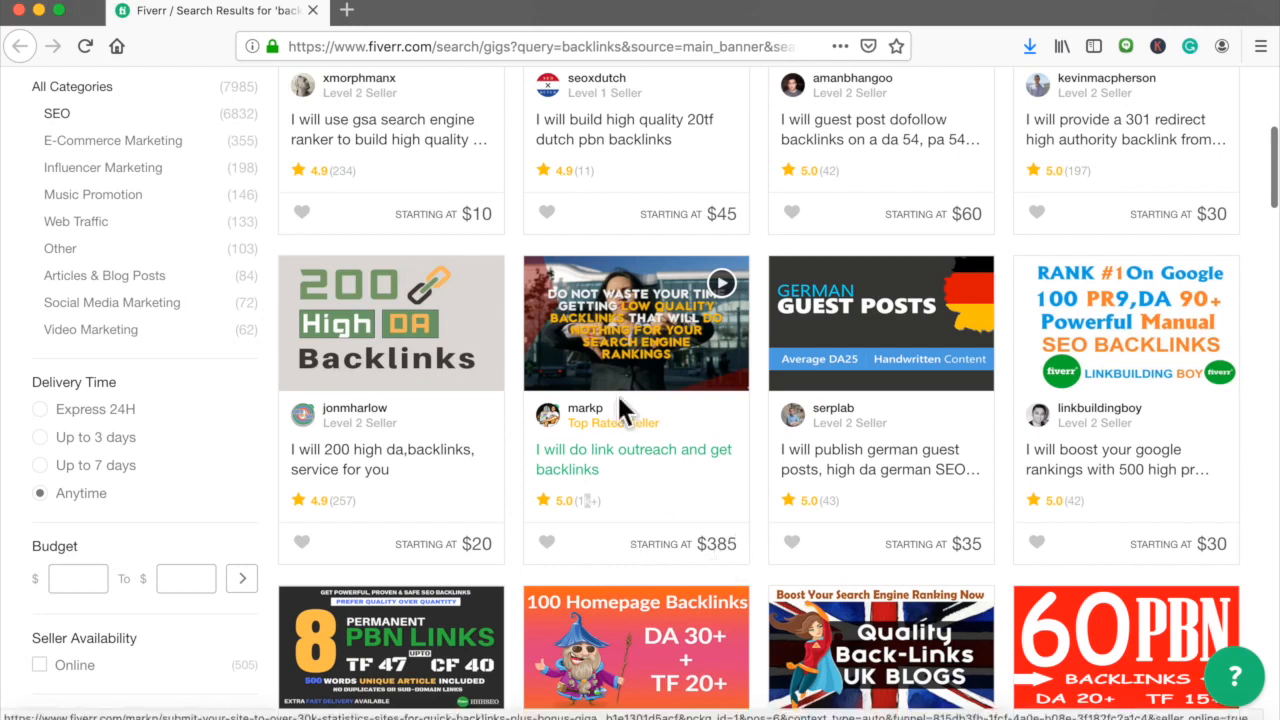
{"action": "mouse_move", "coordinate": [480, 236]}
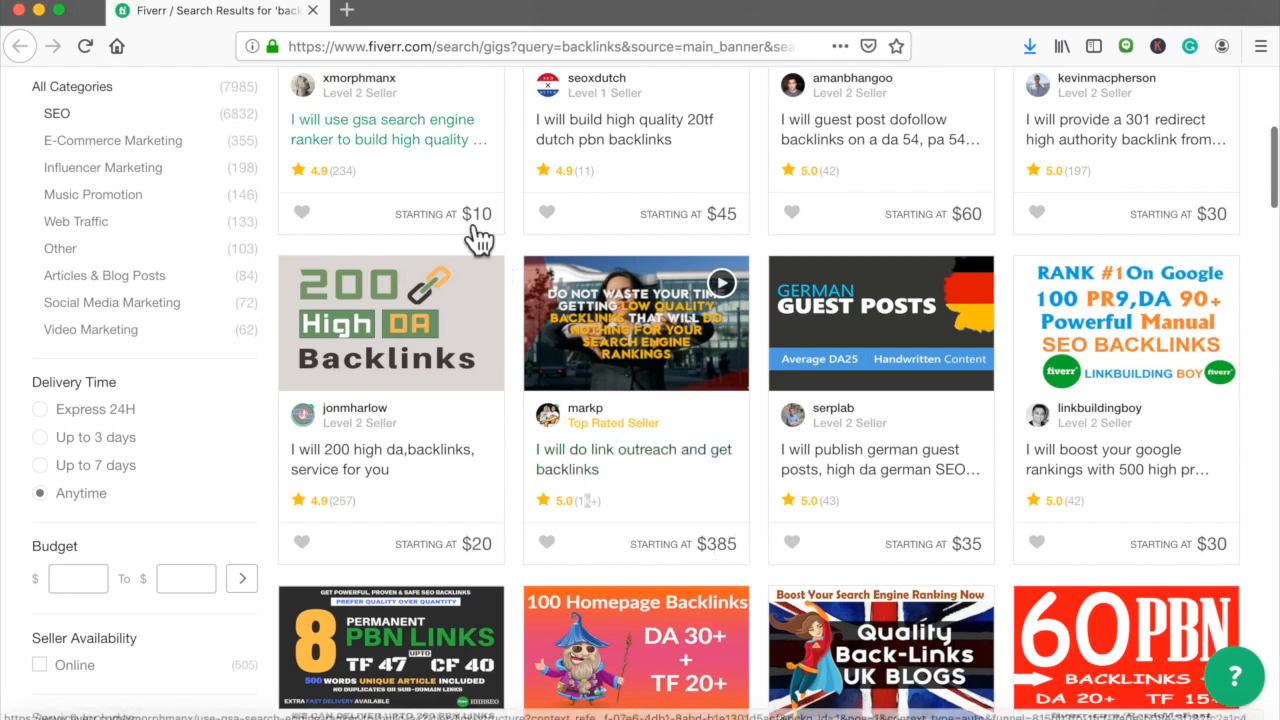